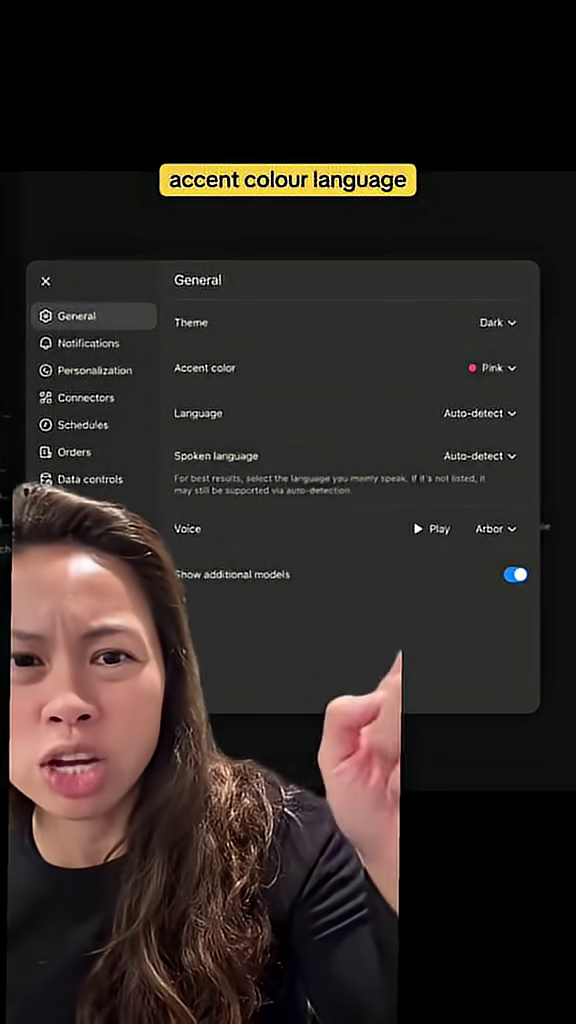
Review Personalization down to the Memory section, then move on to the Connectors settings
left_click(90, 370)
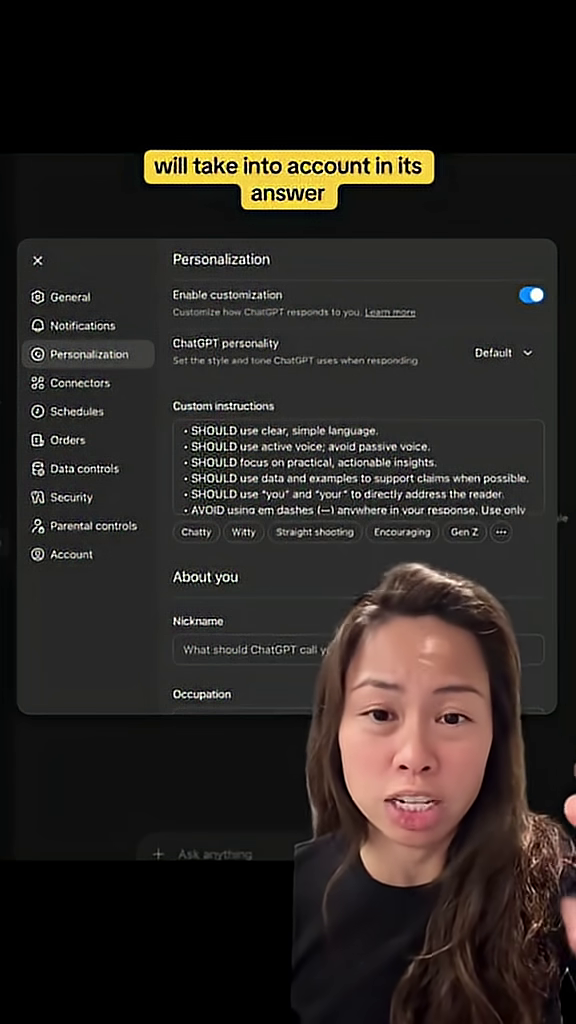
scroll("down", 3)
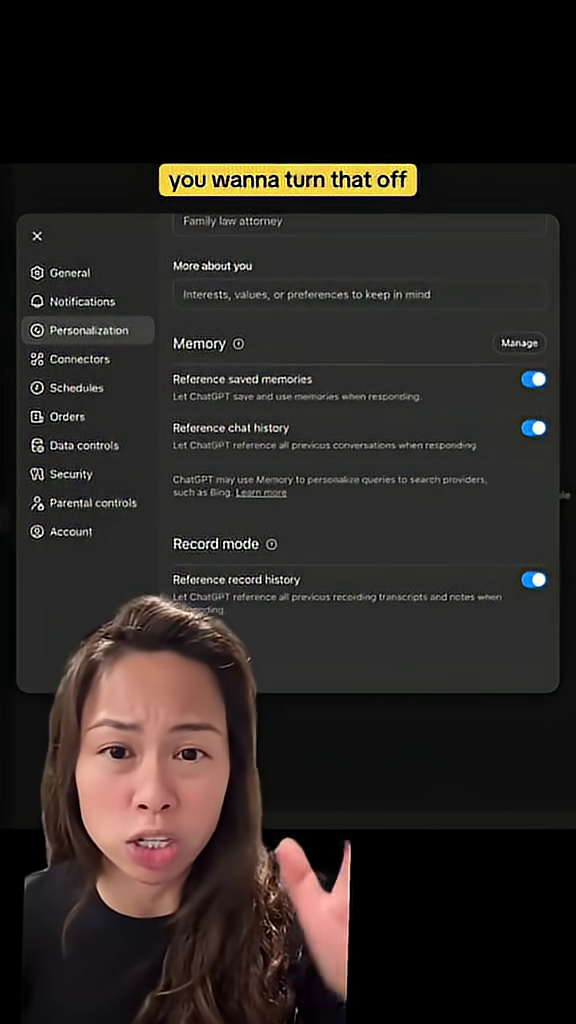
left_click(80, 358)
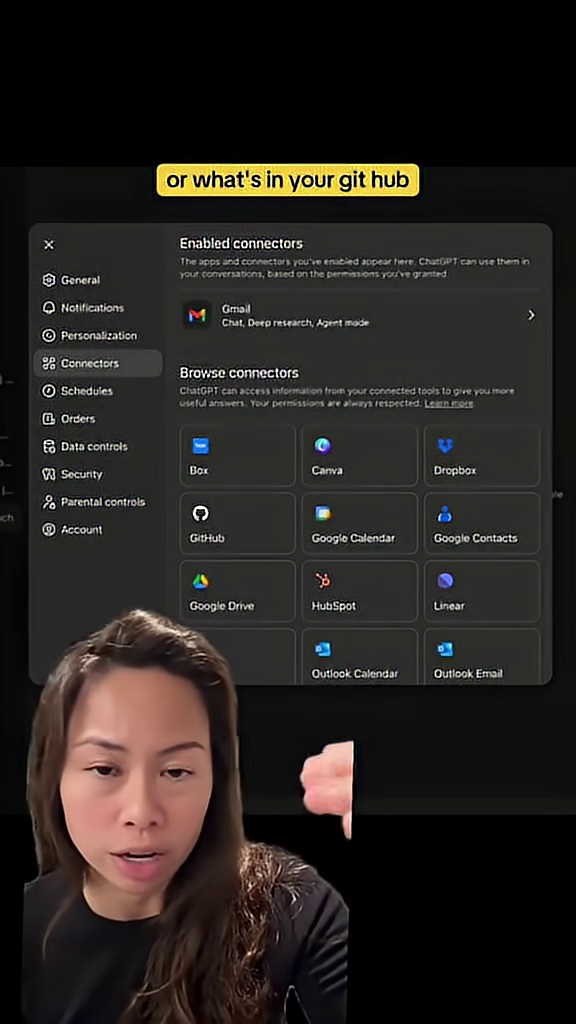
Move from Connectors (Gmail enabled) to the Data controls settings
left_click(92, 446)
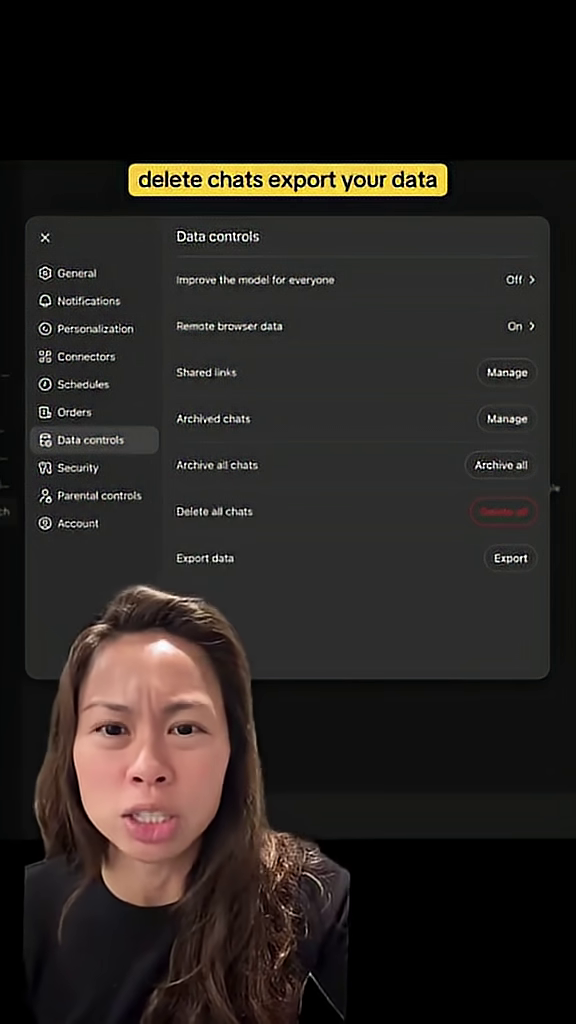
Move from Data controls to the Parental controls settings for linking parent and teen accounts
left_click(100, 496)
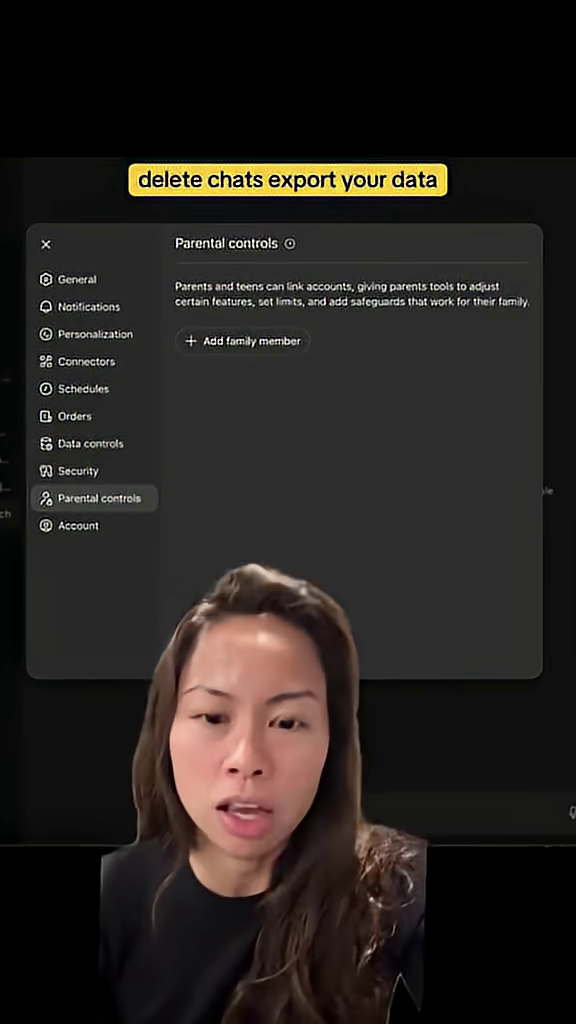